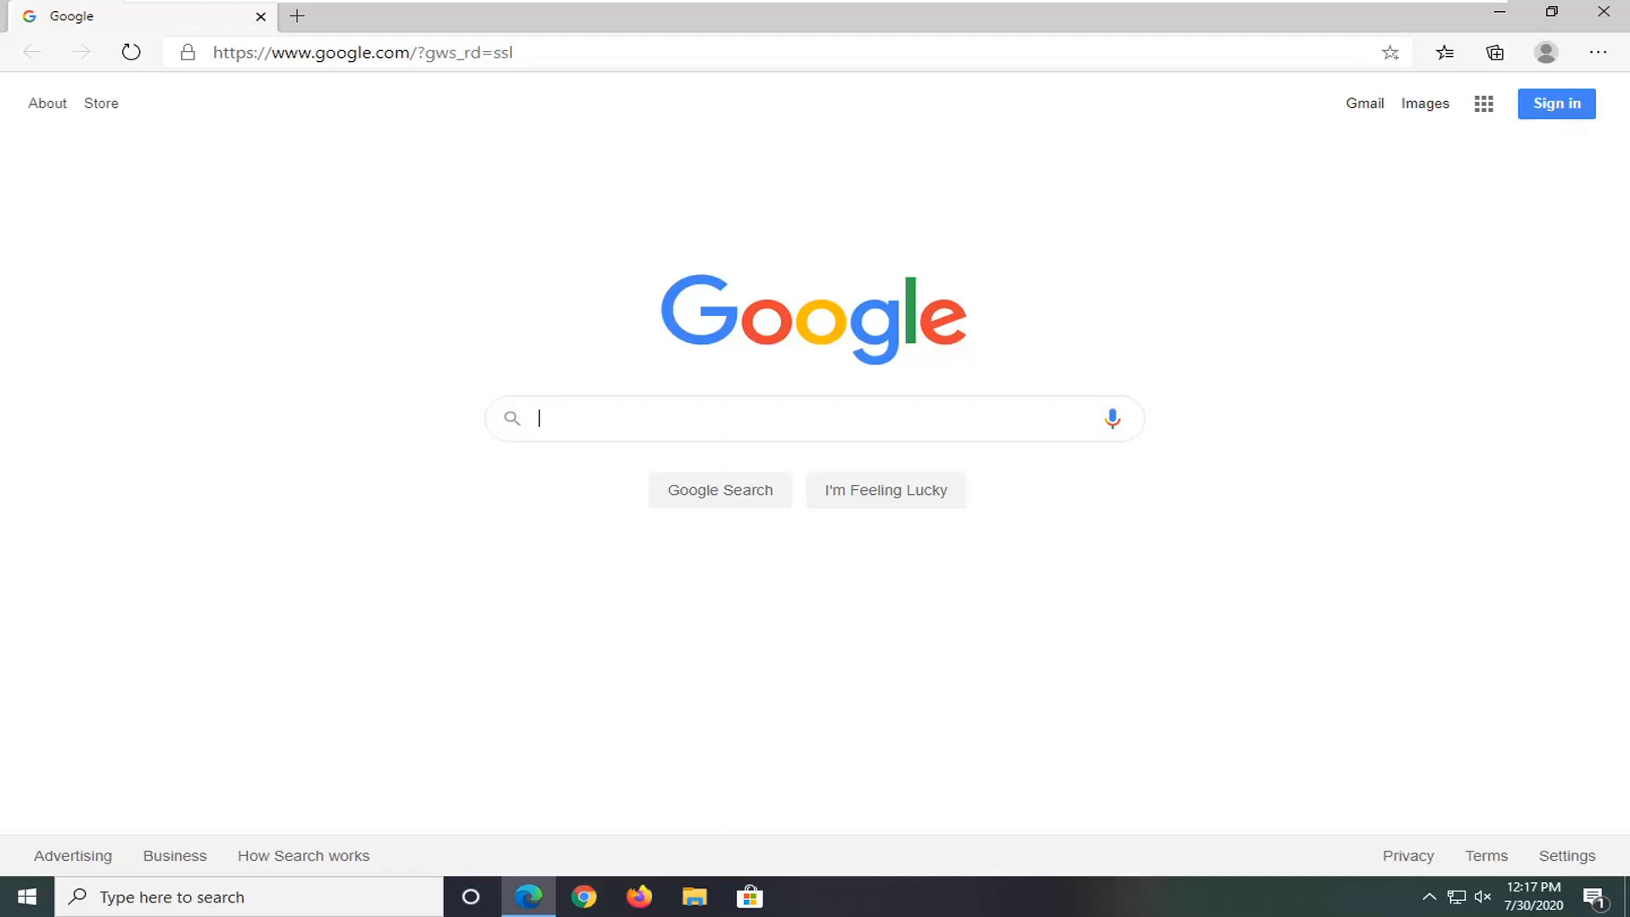
{"action": "mouse_move", "coordinate": [287, 302]}
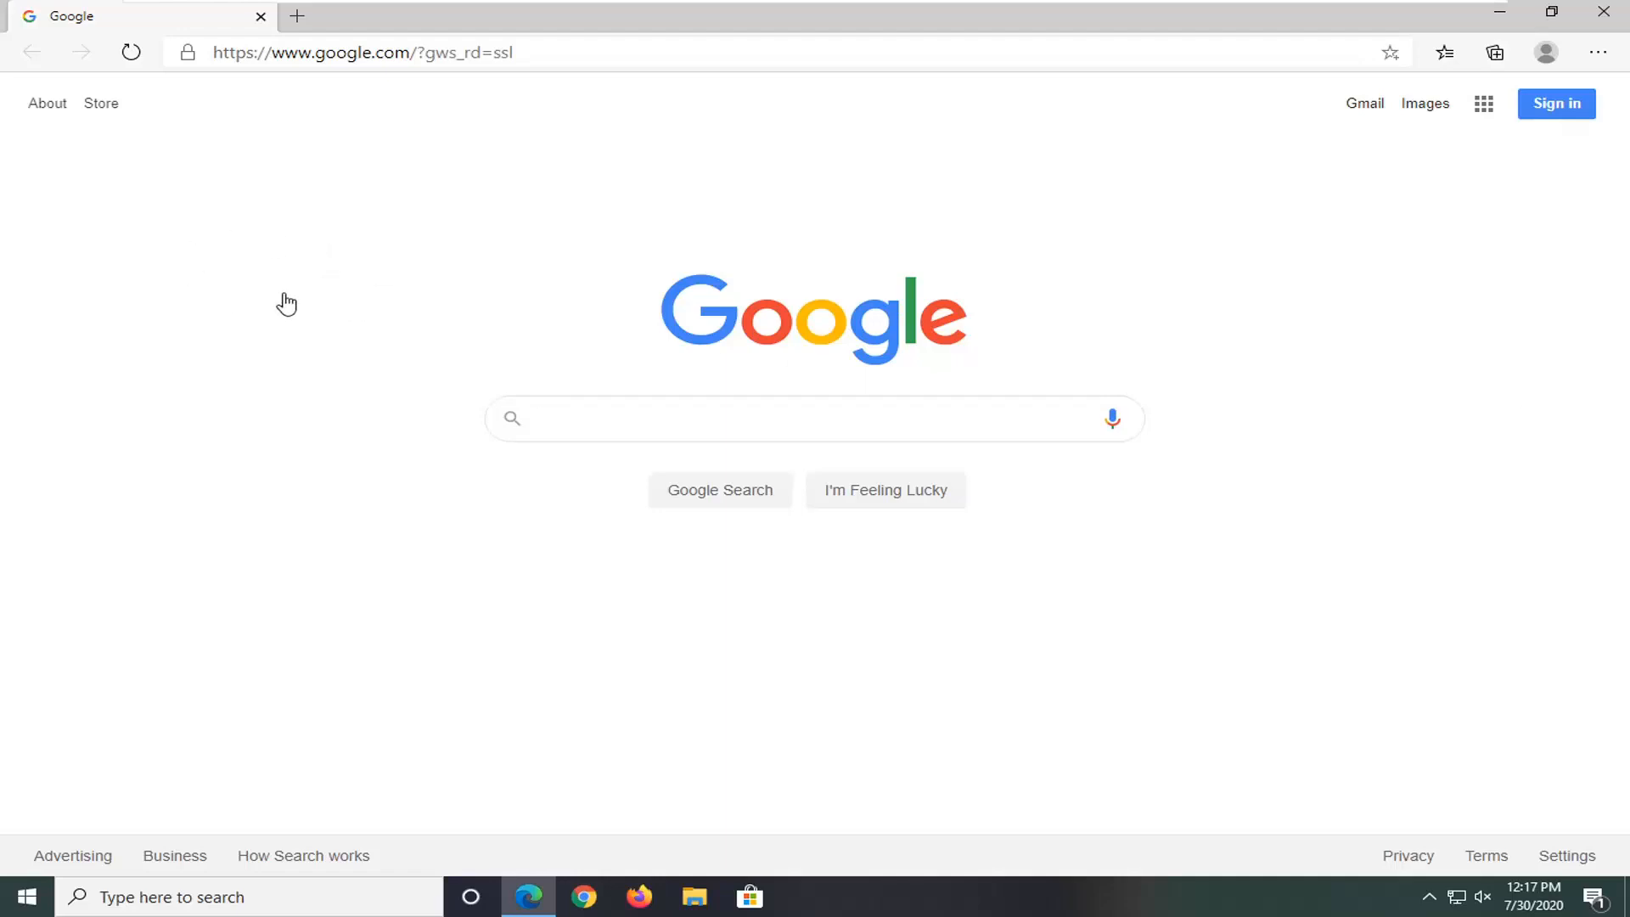
{"action": "mouse_move", "coordinate": [455, 258]}
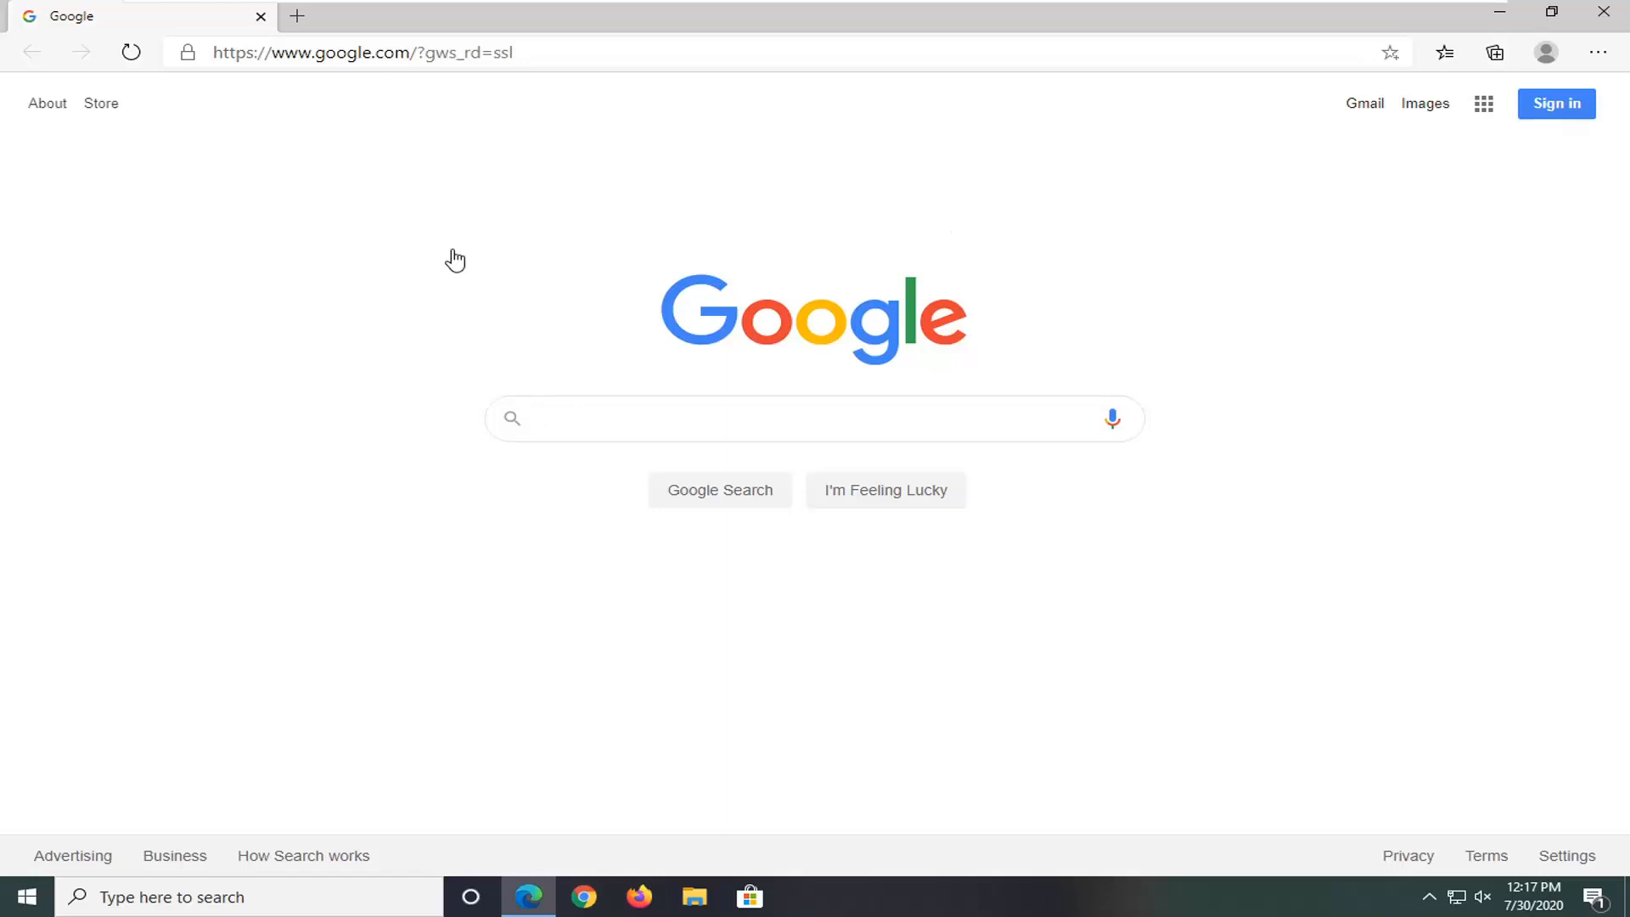
{"action": "mouse_move", "coordinate": [582, 342]}
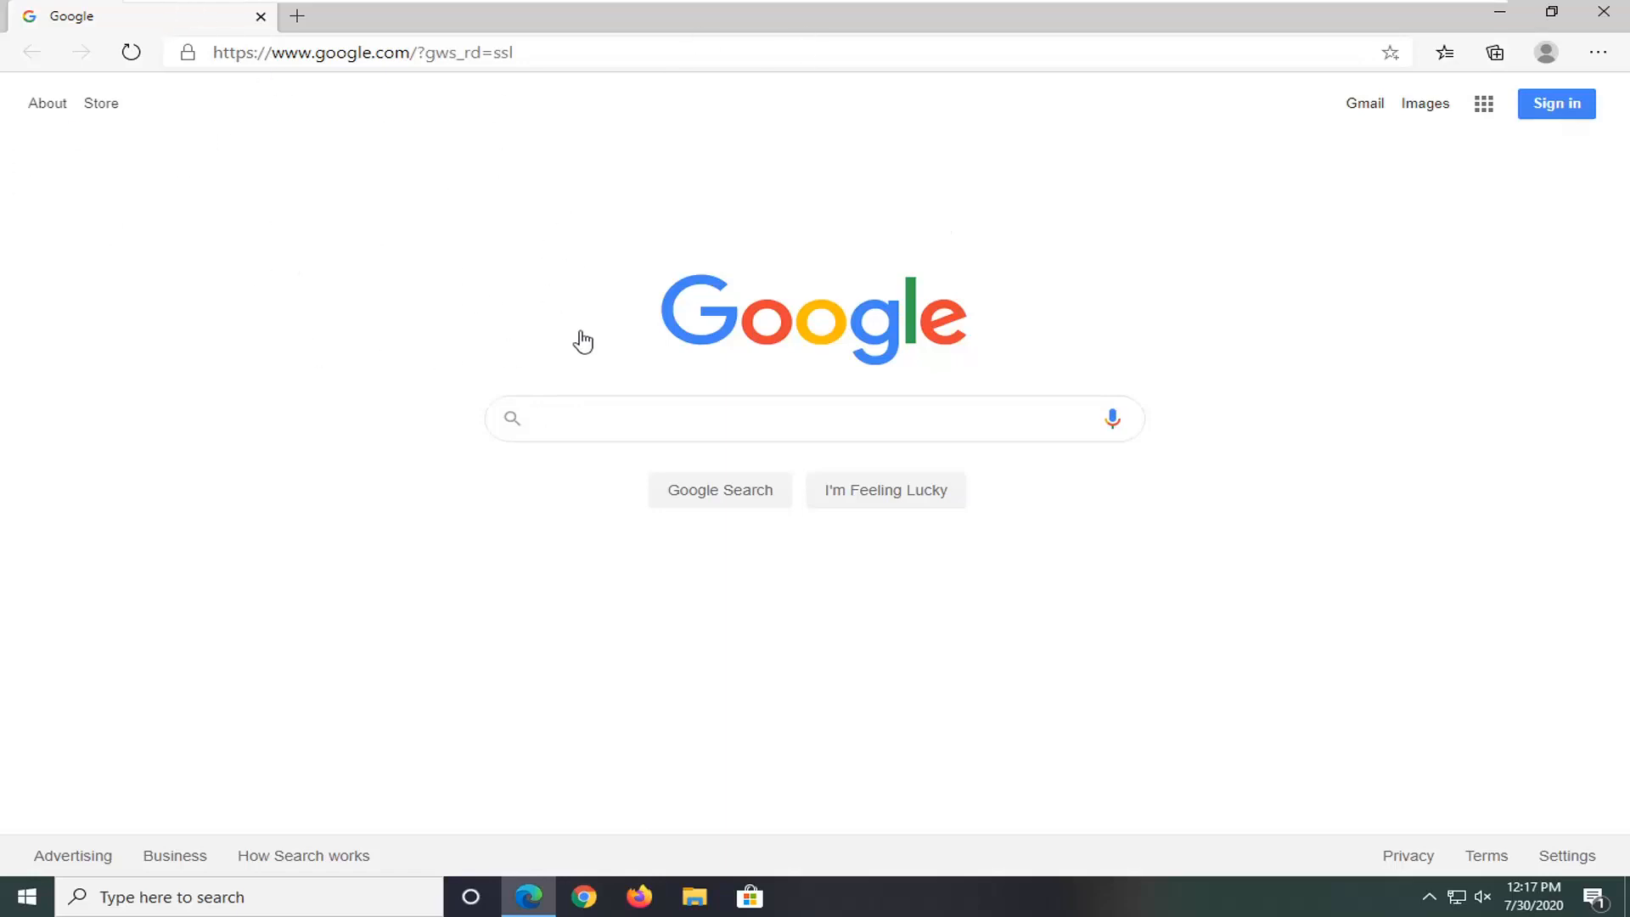
{"action": "mouse_move", "coordinate": [1032, 353]}
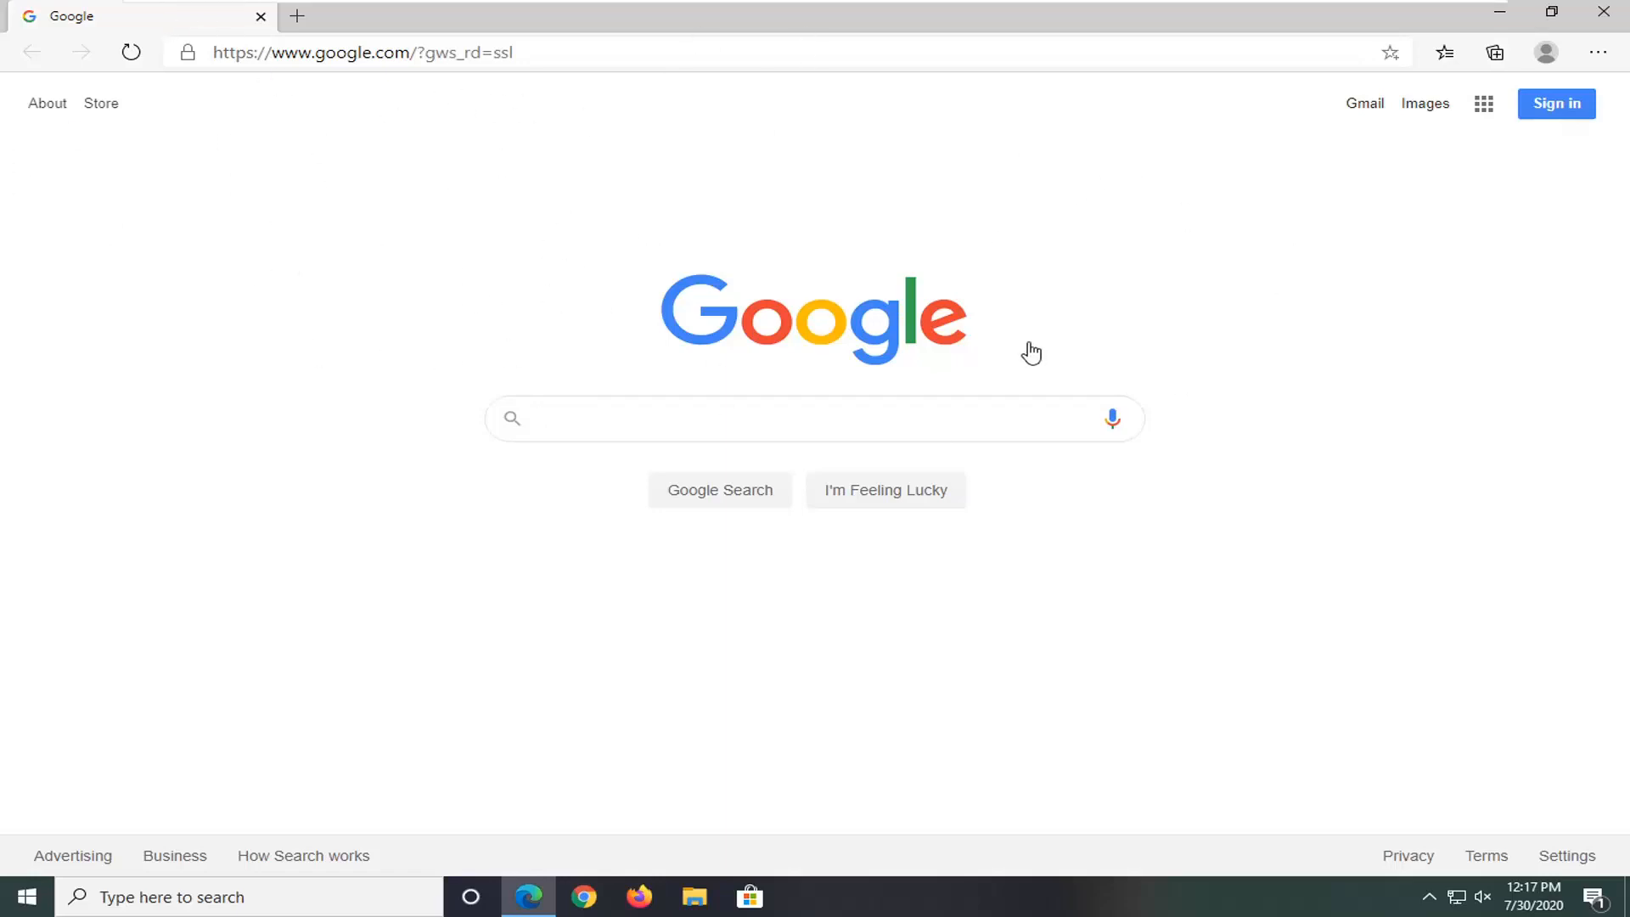
Start pinning the Google page to the taskbar via More tools, naming it 'Google Search'.
{"action": "left_click", "coordinate": [813, 418]}
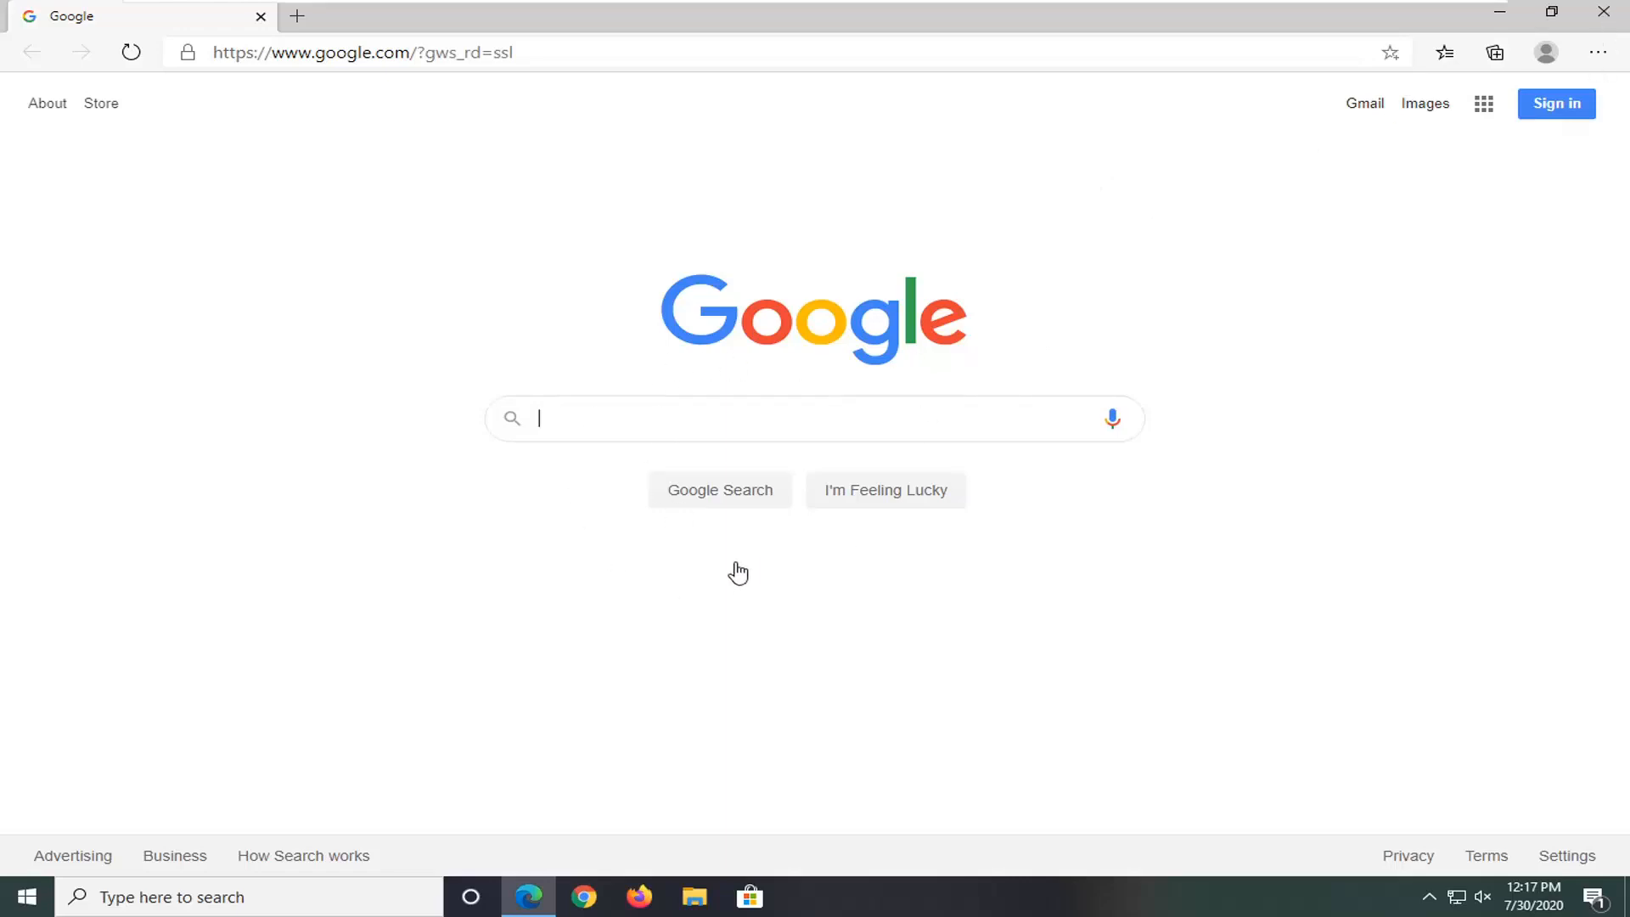
{"action": "mouse_move", "coordinate": [1105, 406]}
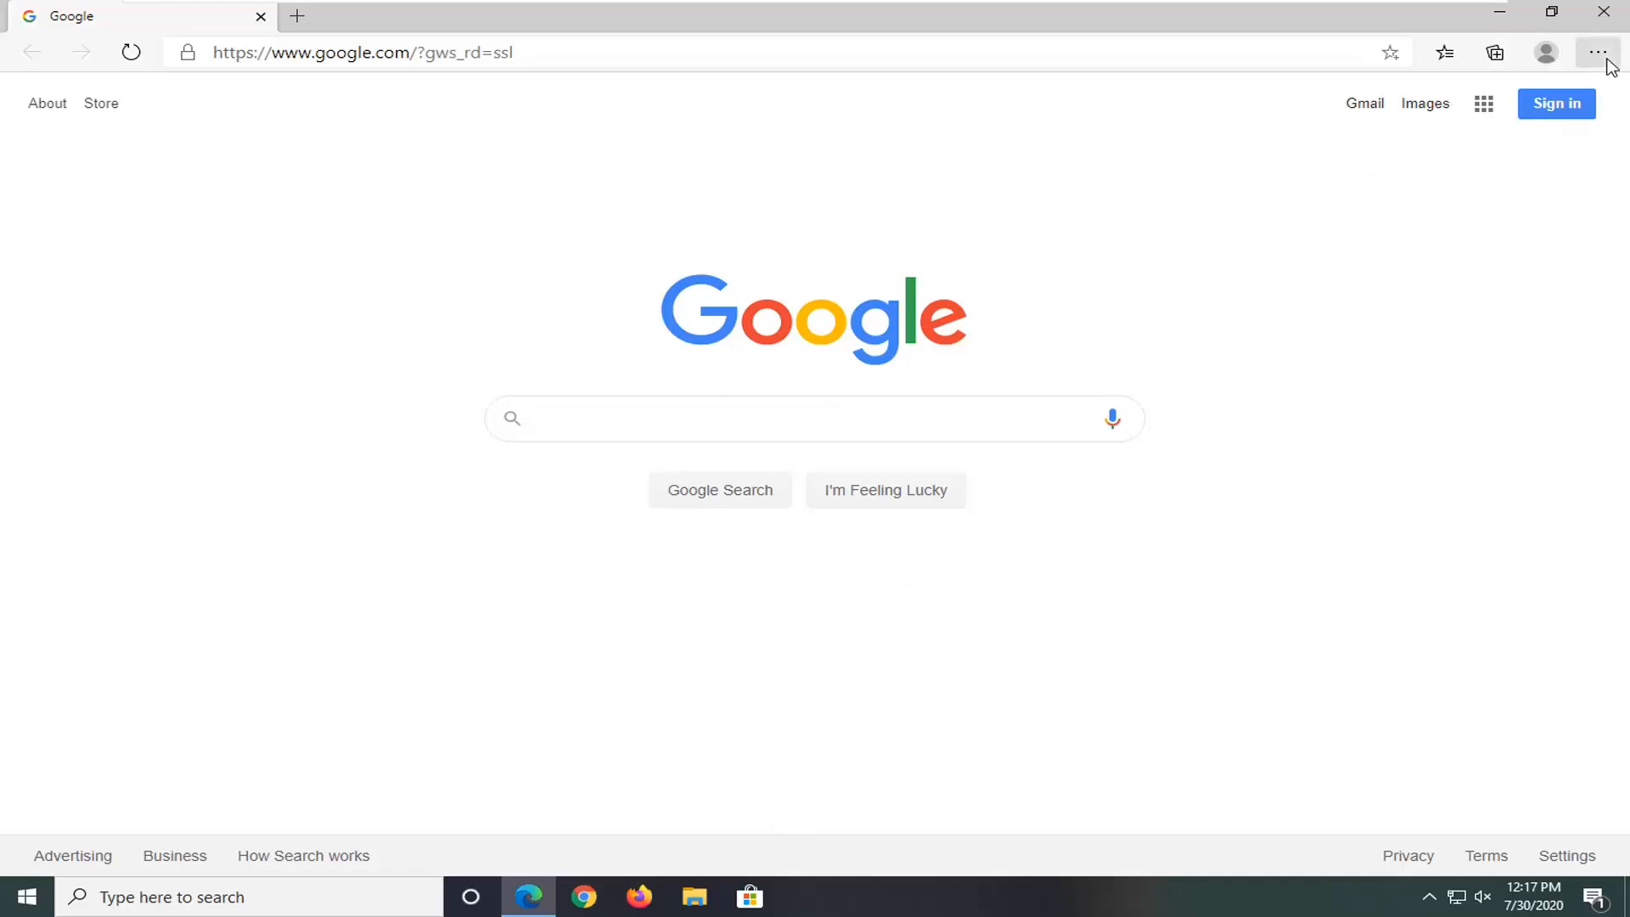
{"action": "mouse_move", "coordinate": [1598, 53]}
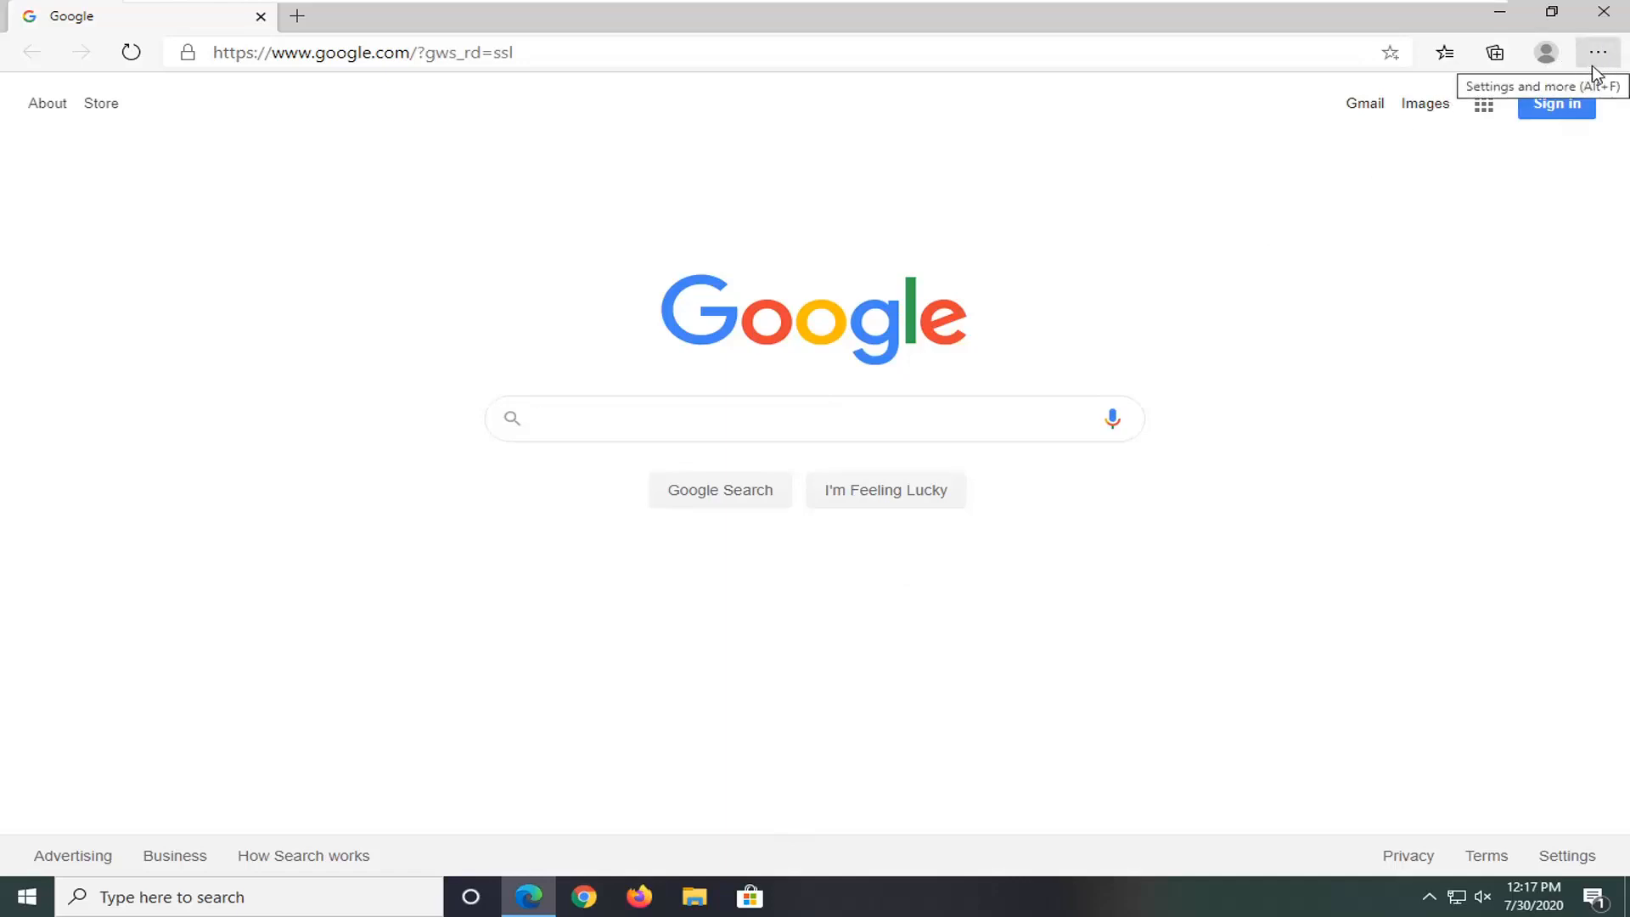
{"action": "left_click", "coordinate": [1599, 53]}
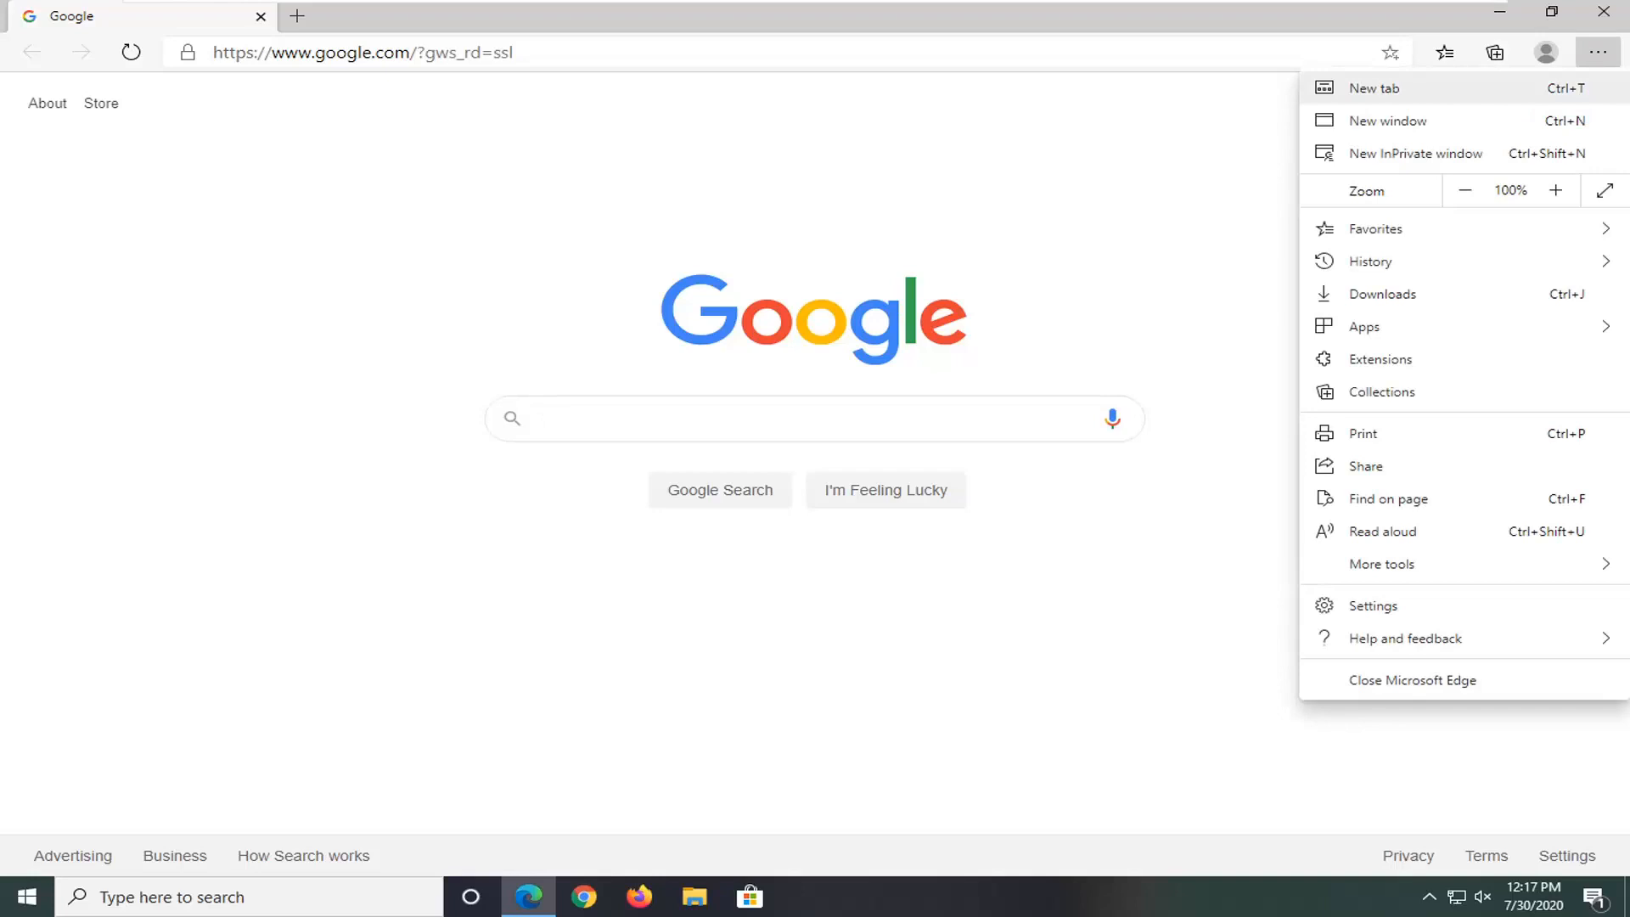
{"action": "mouse_move", "coordinate": [1382, 564]}
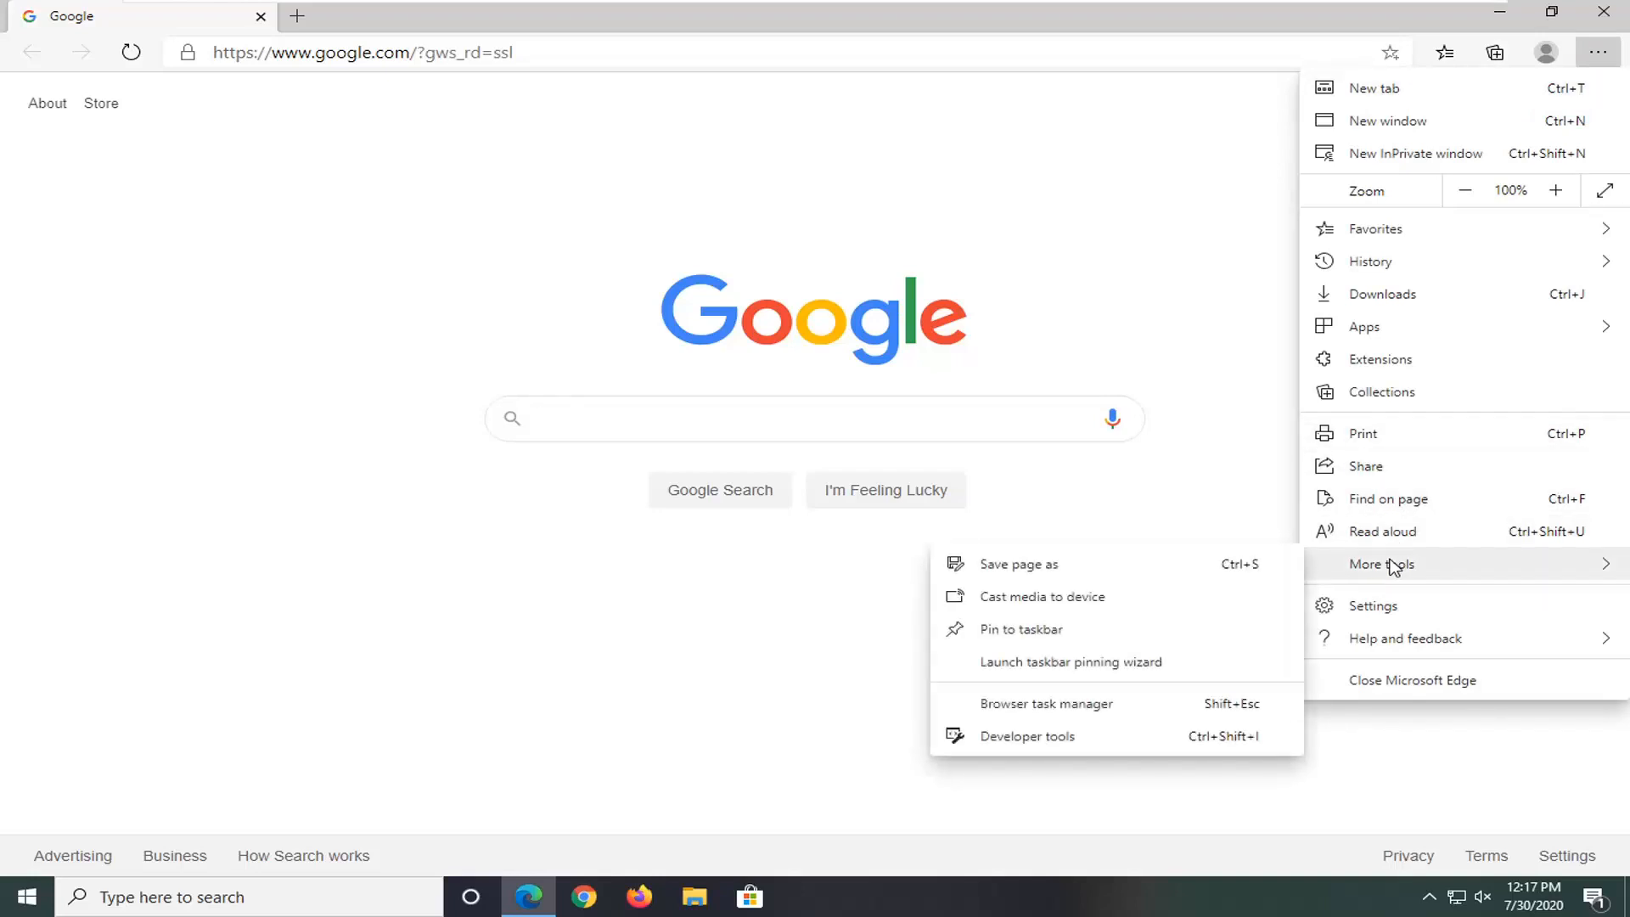
{"action": "left_click", "coordinate": [1021, 629]}
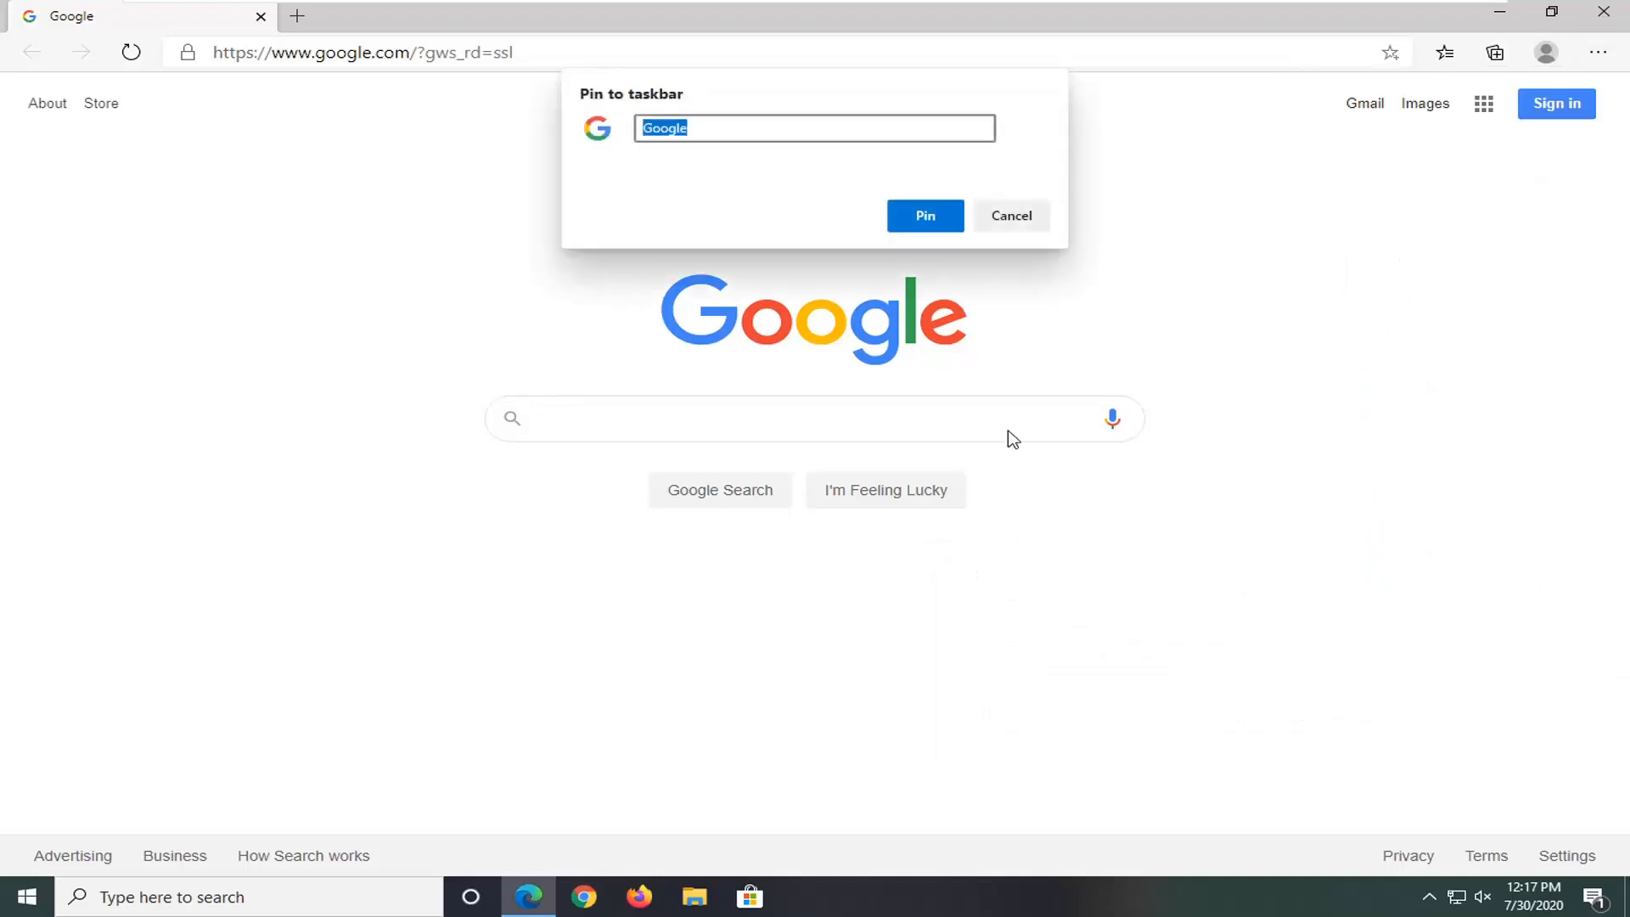
{"action": "mouse_move", "coordinate": [568, 392]}
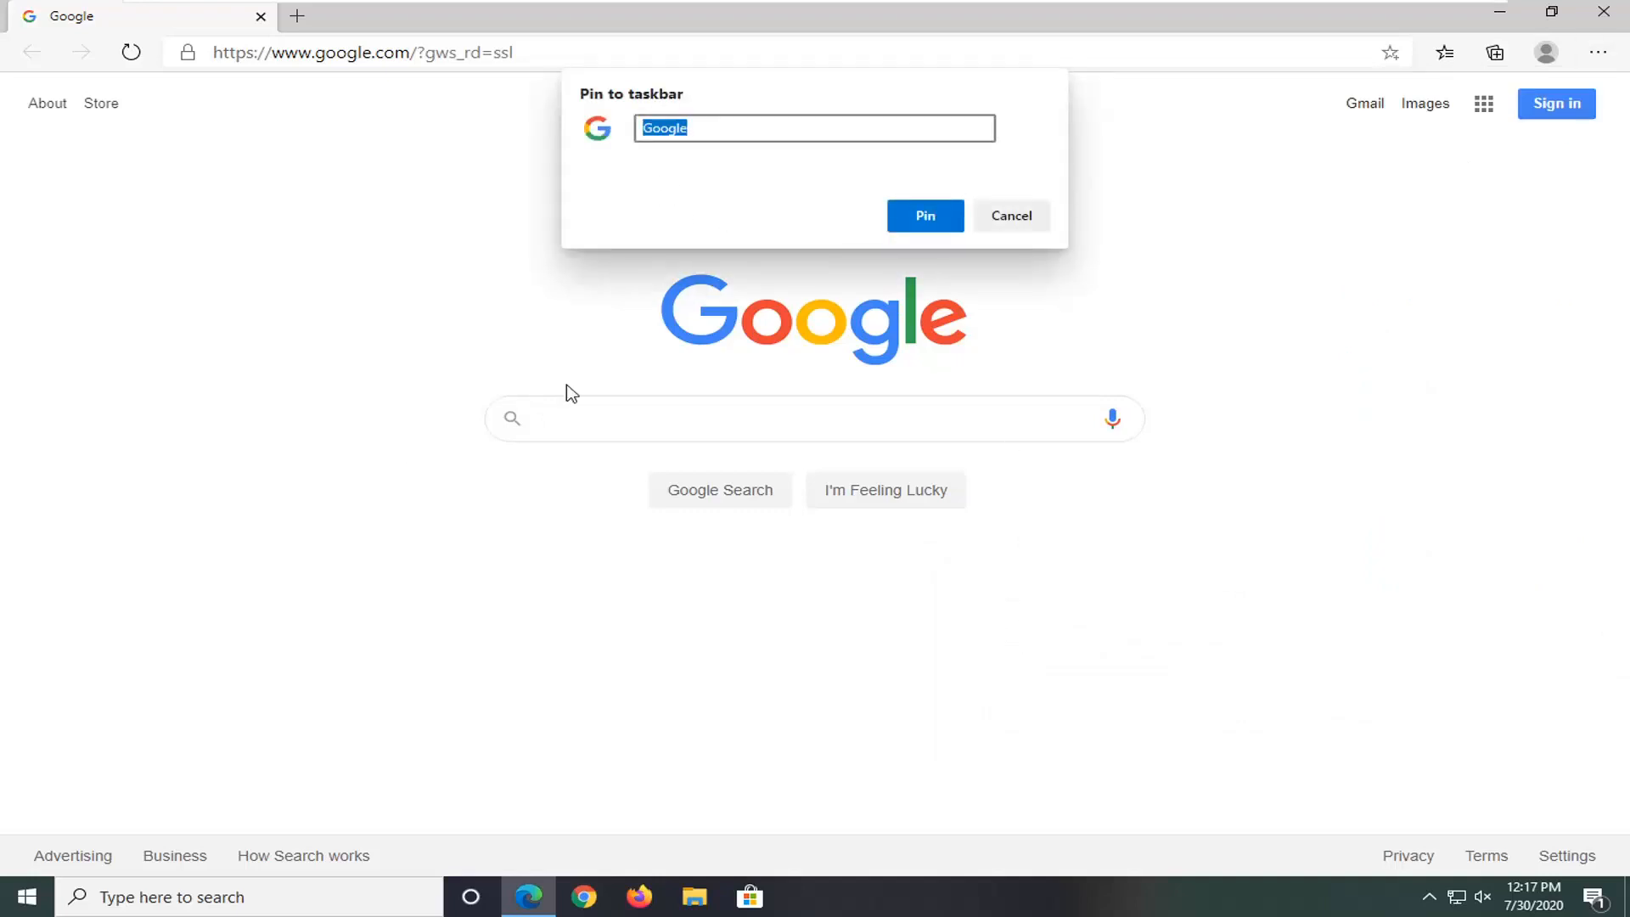
{"action": "mouse_move", "coordinate": [528, 897]}
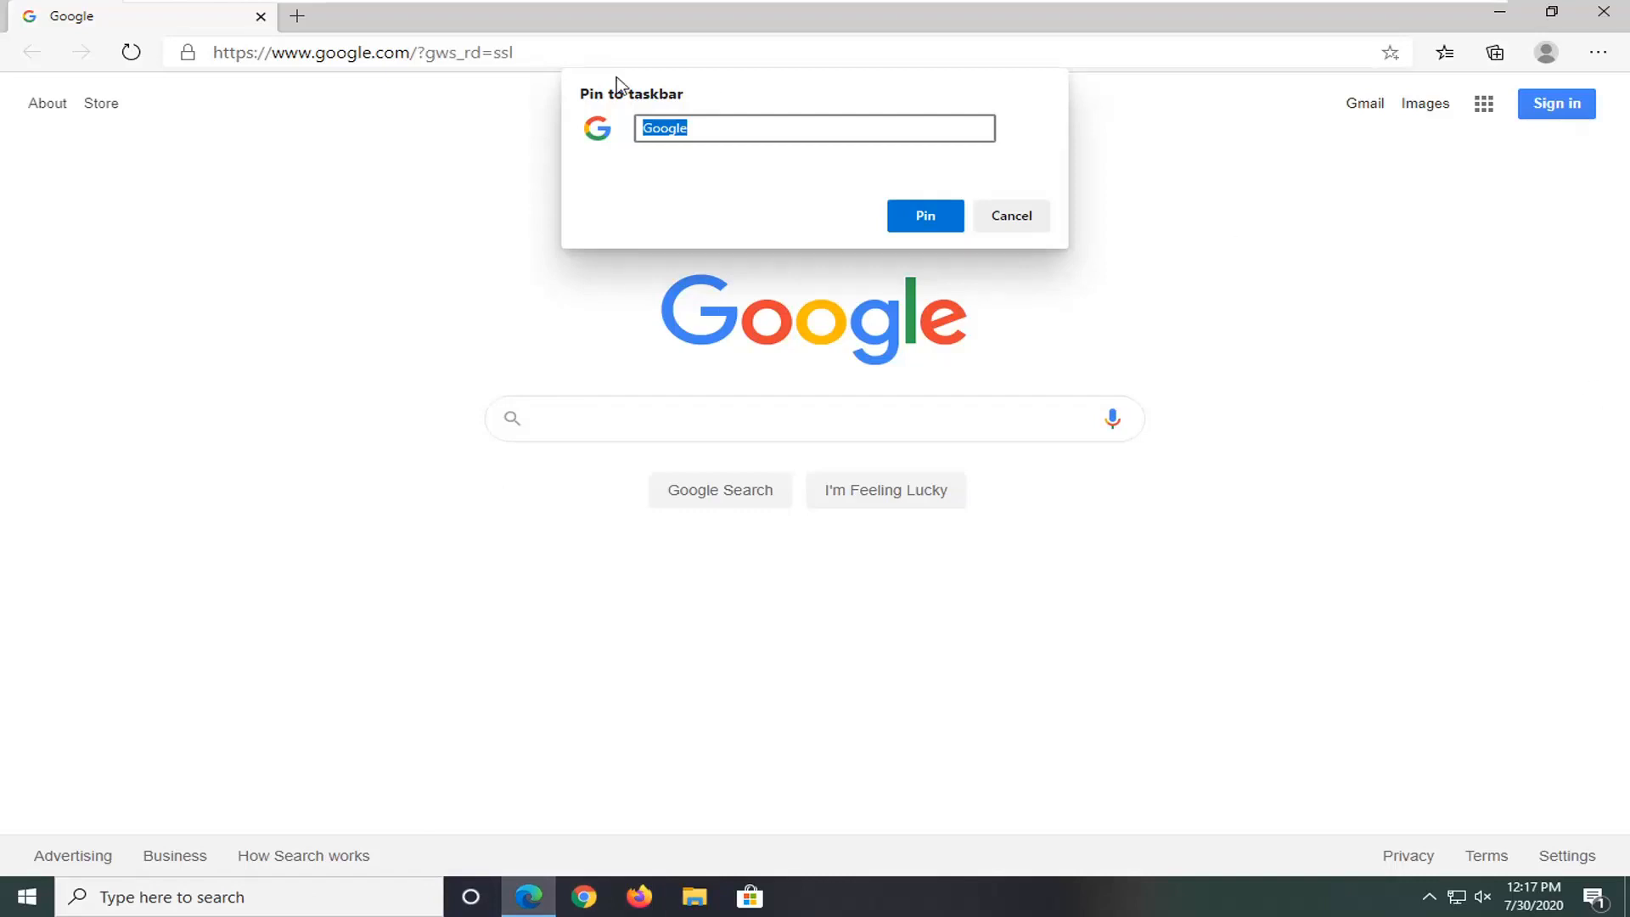
{"action": "mouse_move", "coordinate": [681, 141]}
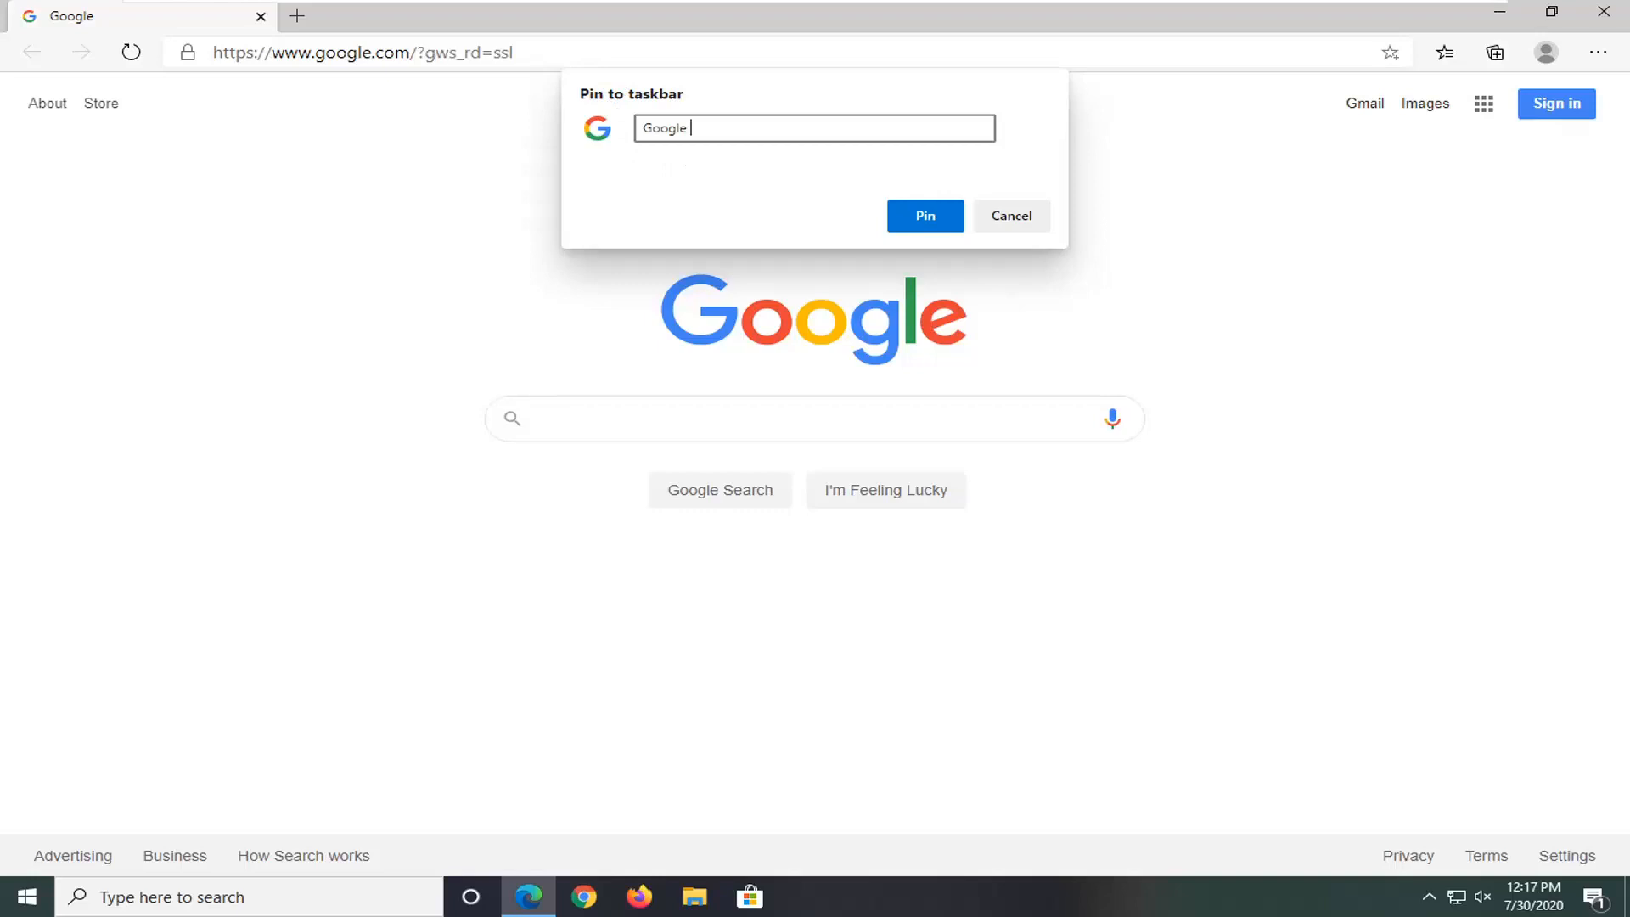
{"action": "type", "text": "Search"}
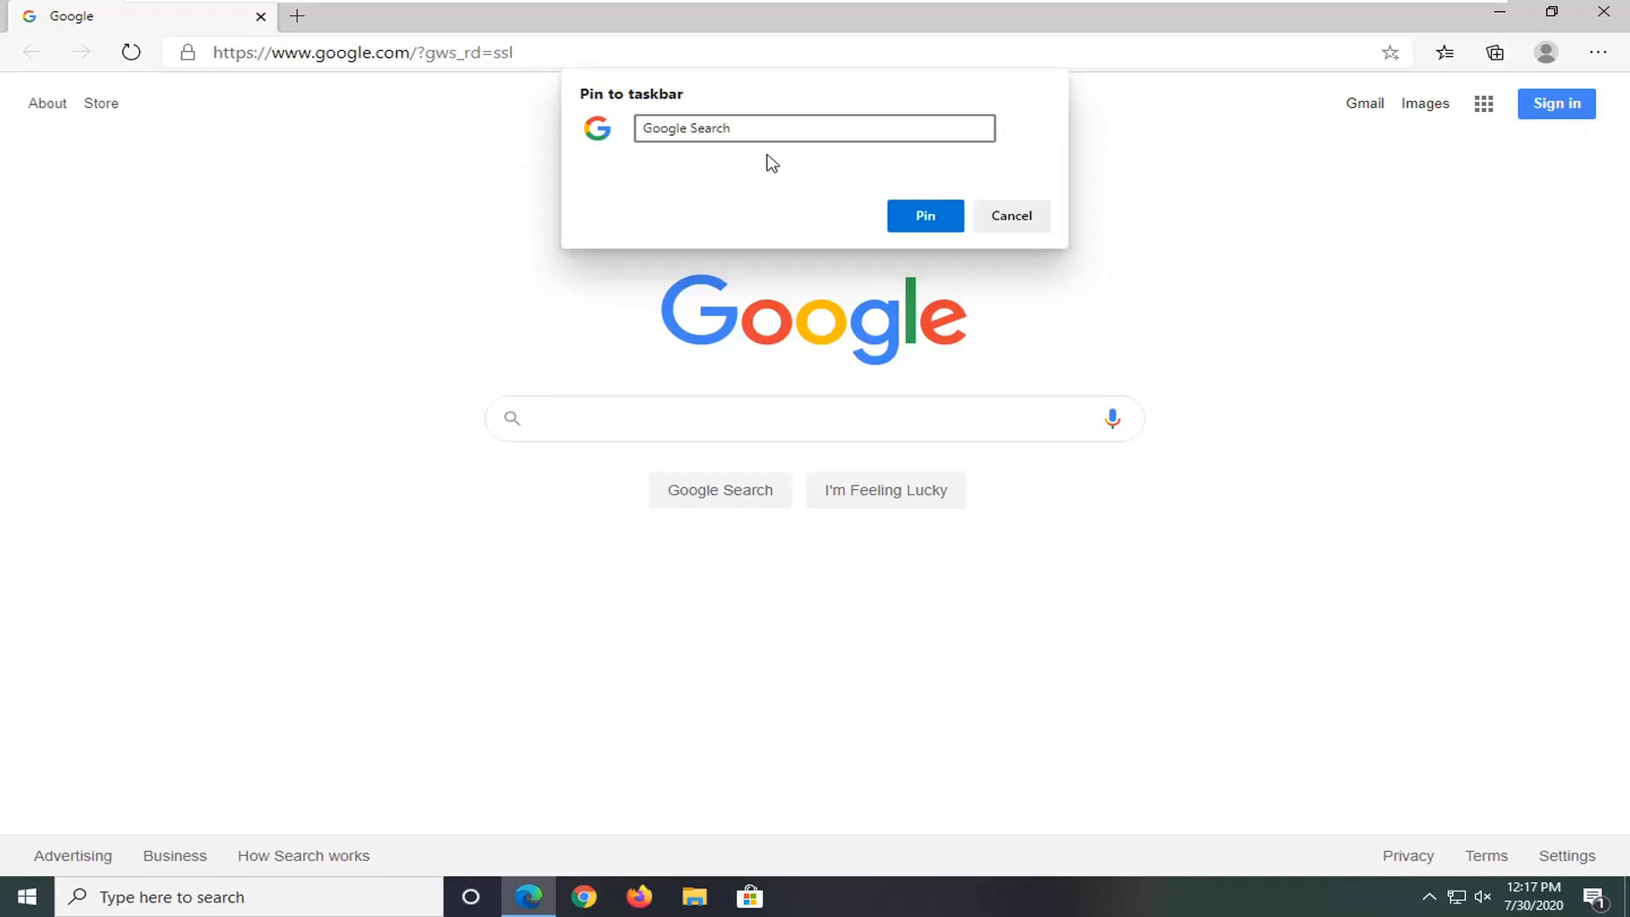
Confirm the pin as 'Google Search' and reopen Google in Edge from the taskbar icon.
{"action": "left_click", "coordinate": [923, 216]}
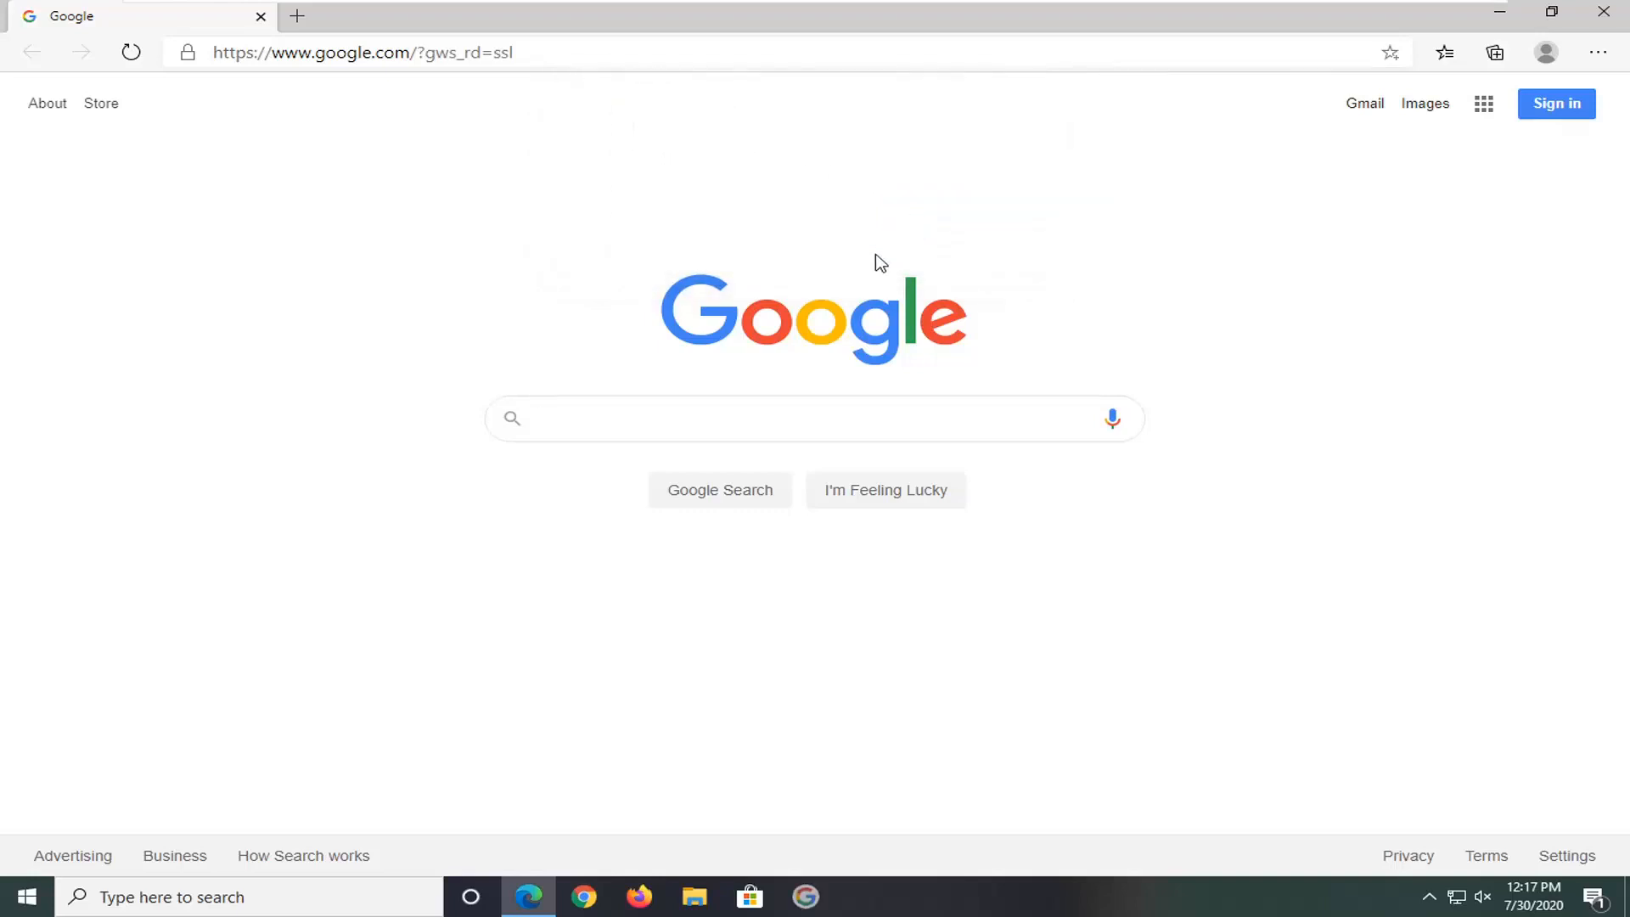
{"action": "mouse_move", "coordinate": [1353, 712]}
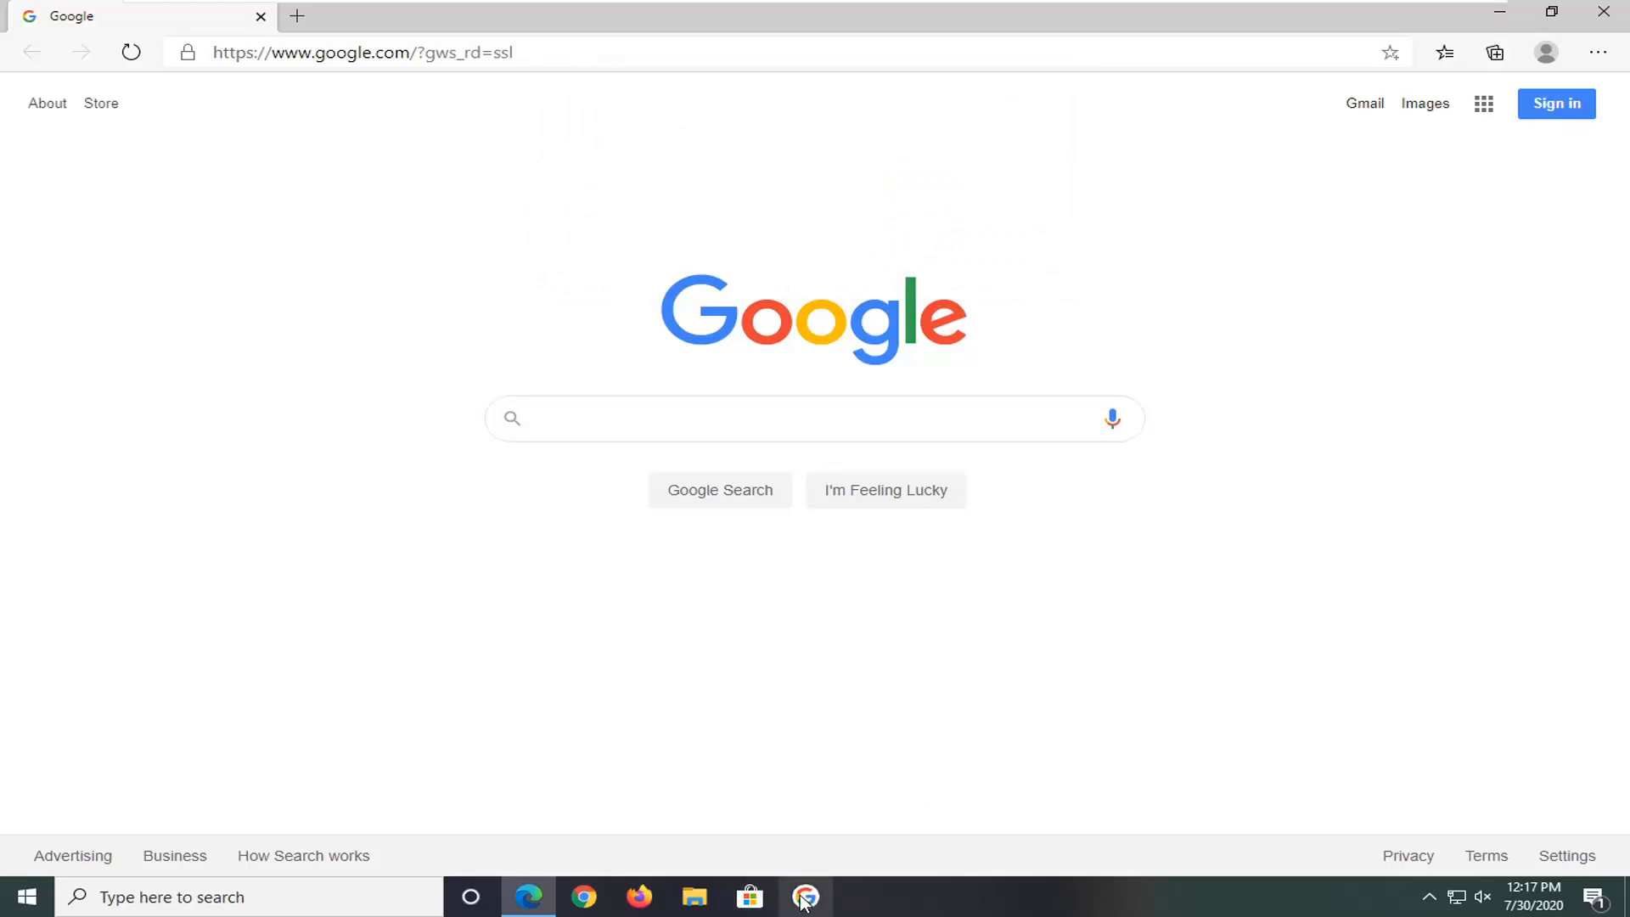
{"action": "left_click", "coordinate": [812, 418]}
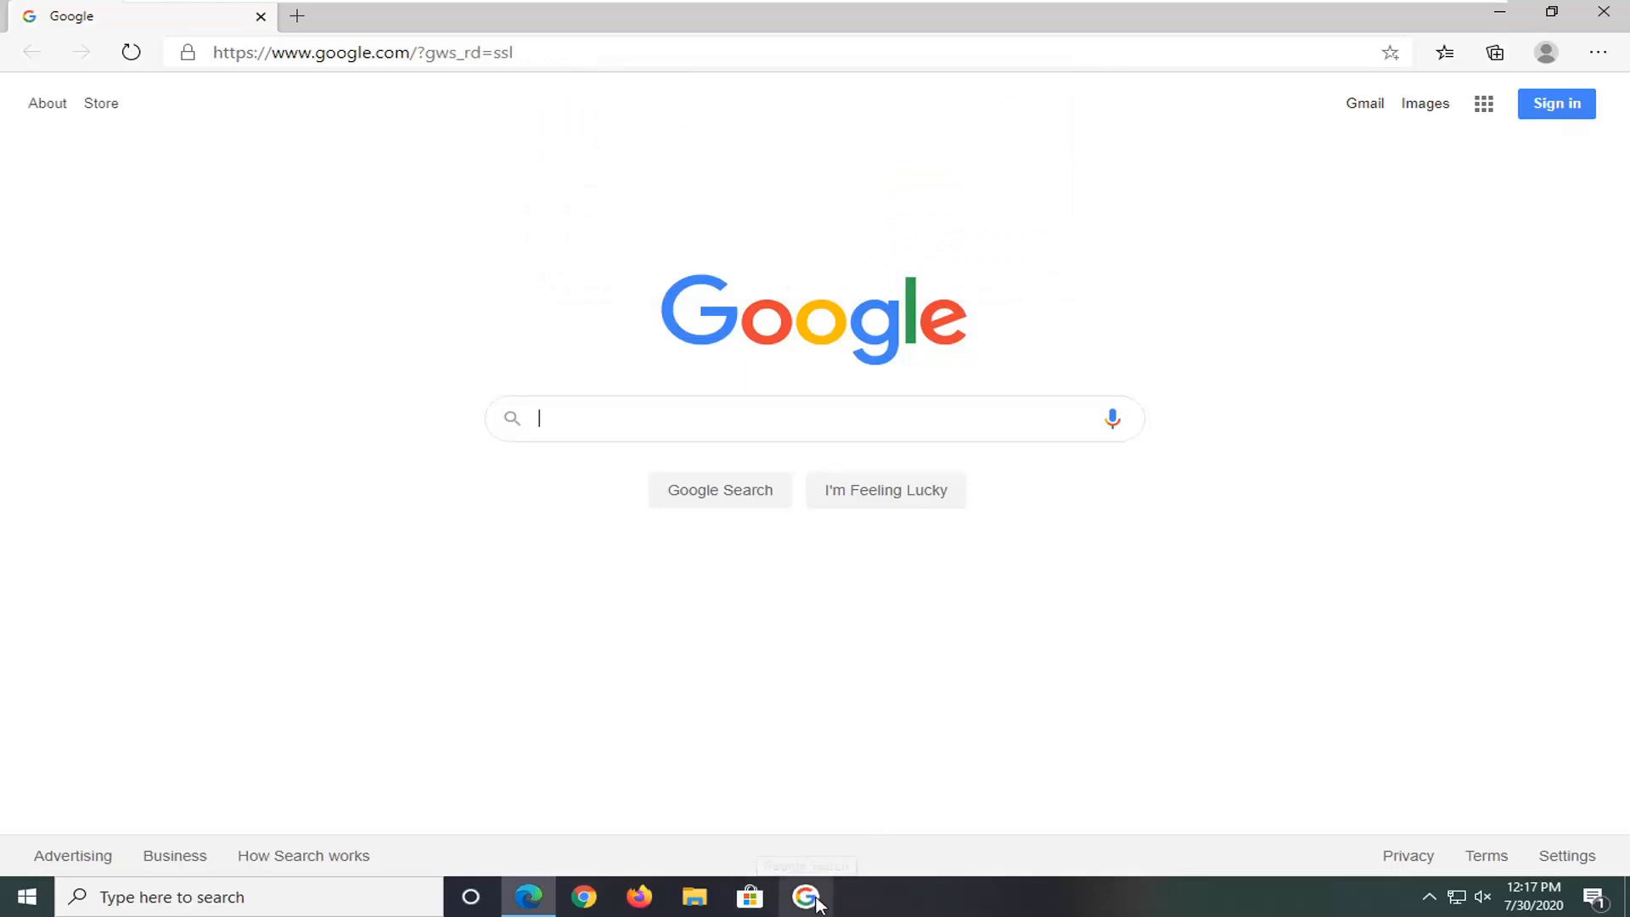
{"action": "mouse_move", "coordinate": [805, 897]}
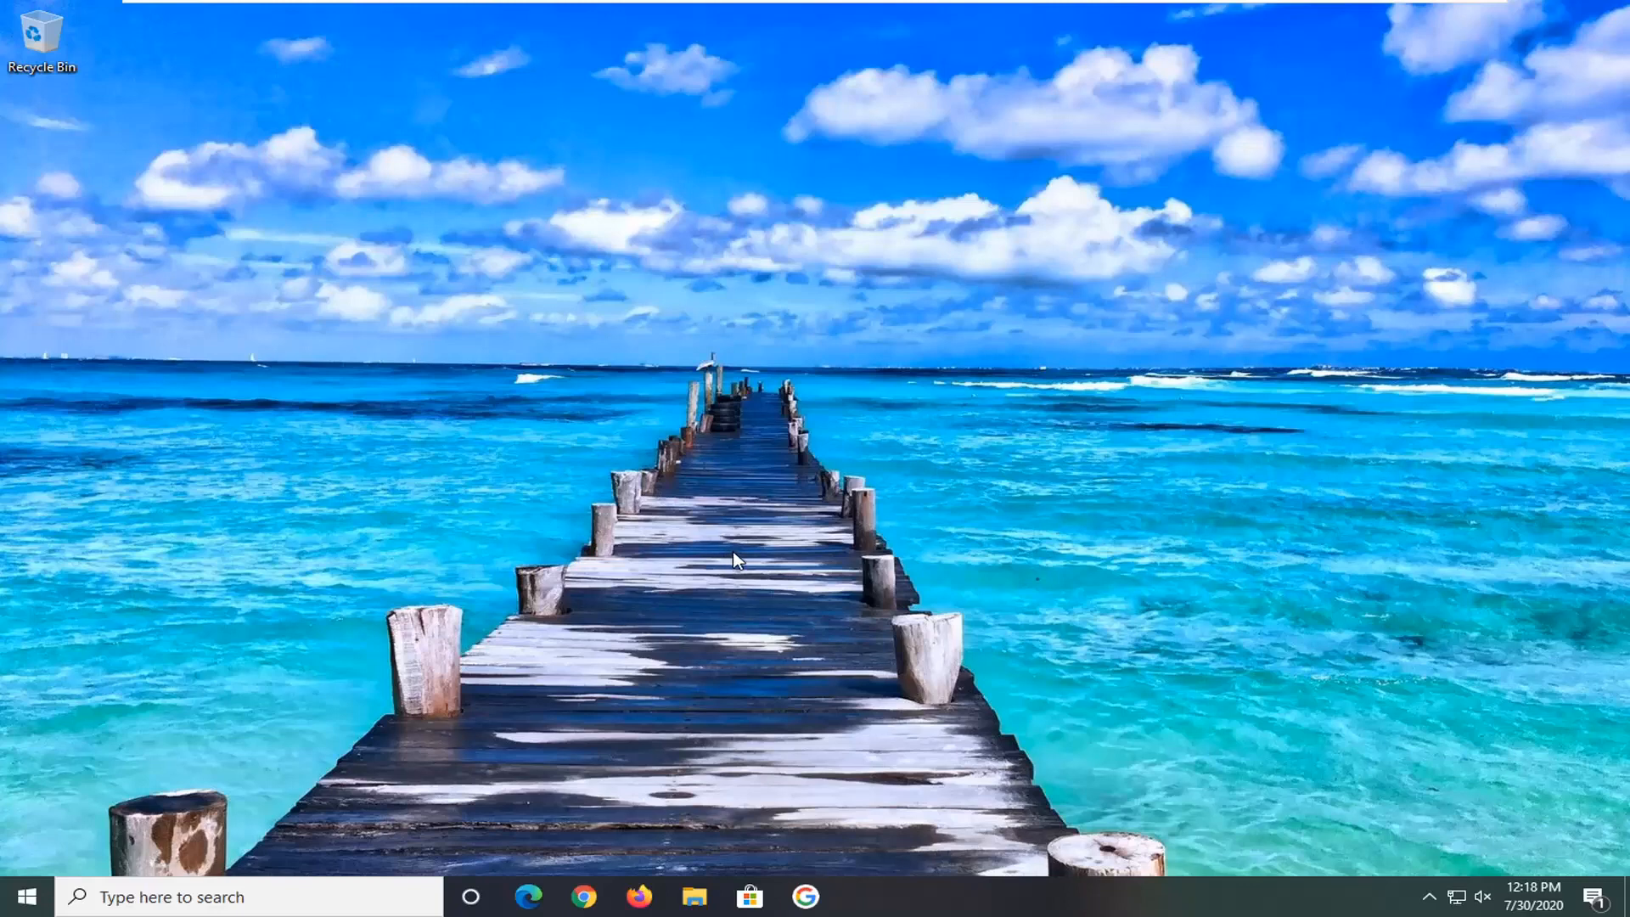
{"action": "mouse_move", "coordinate": [730, 630]}
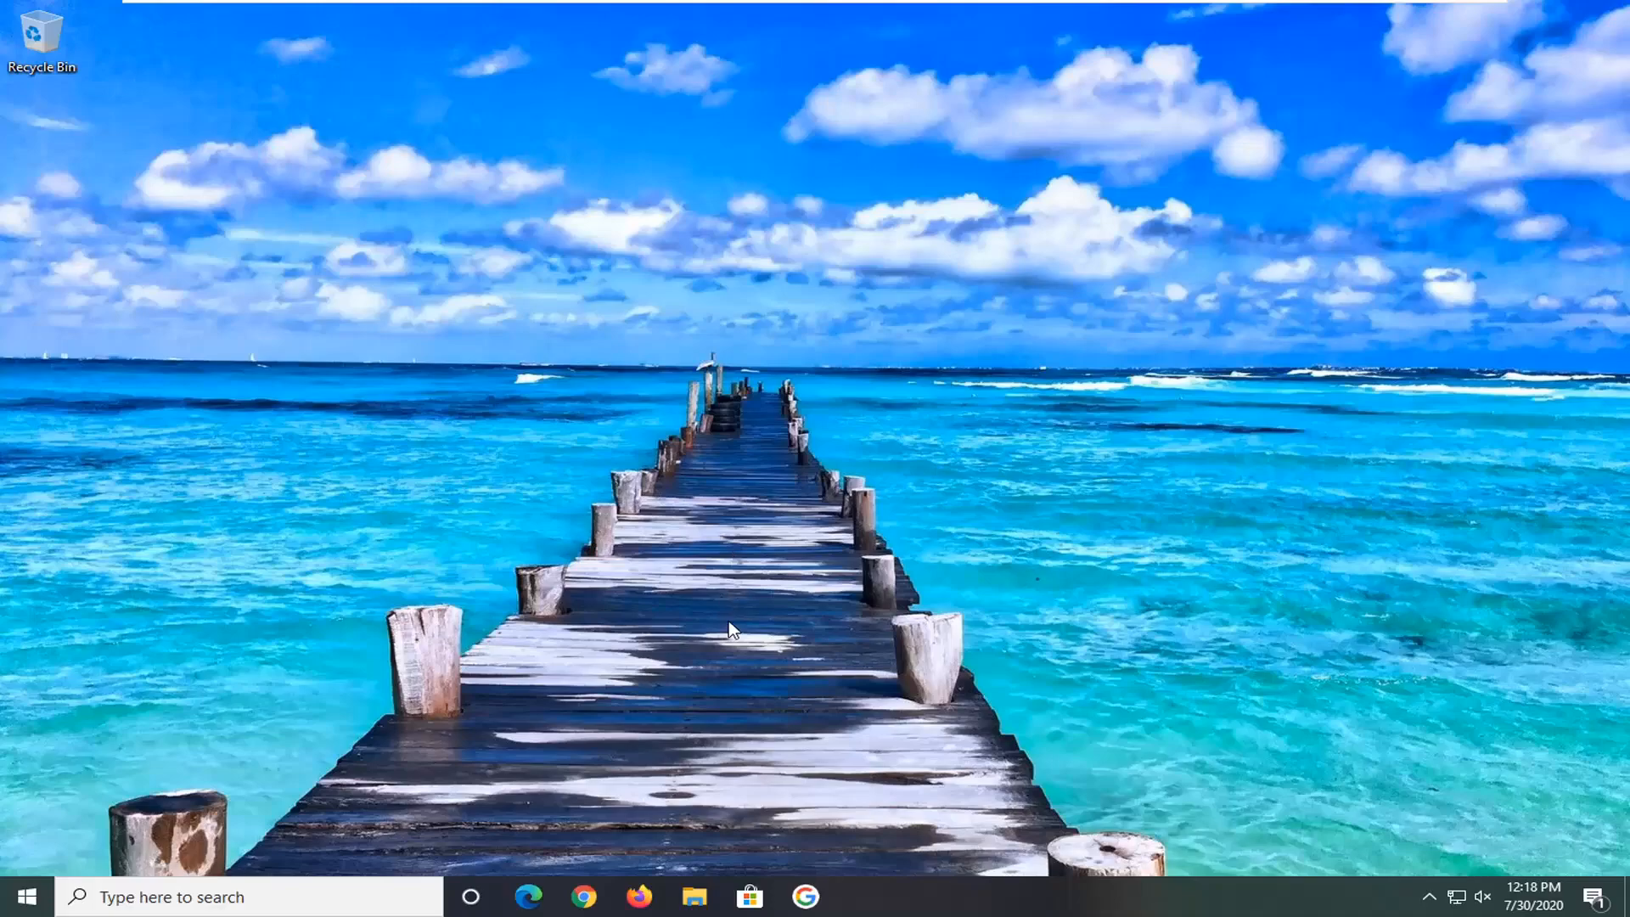
{"action": "left_click", "coordinate": [529, 896]}
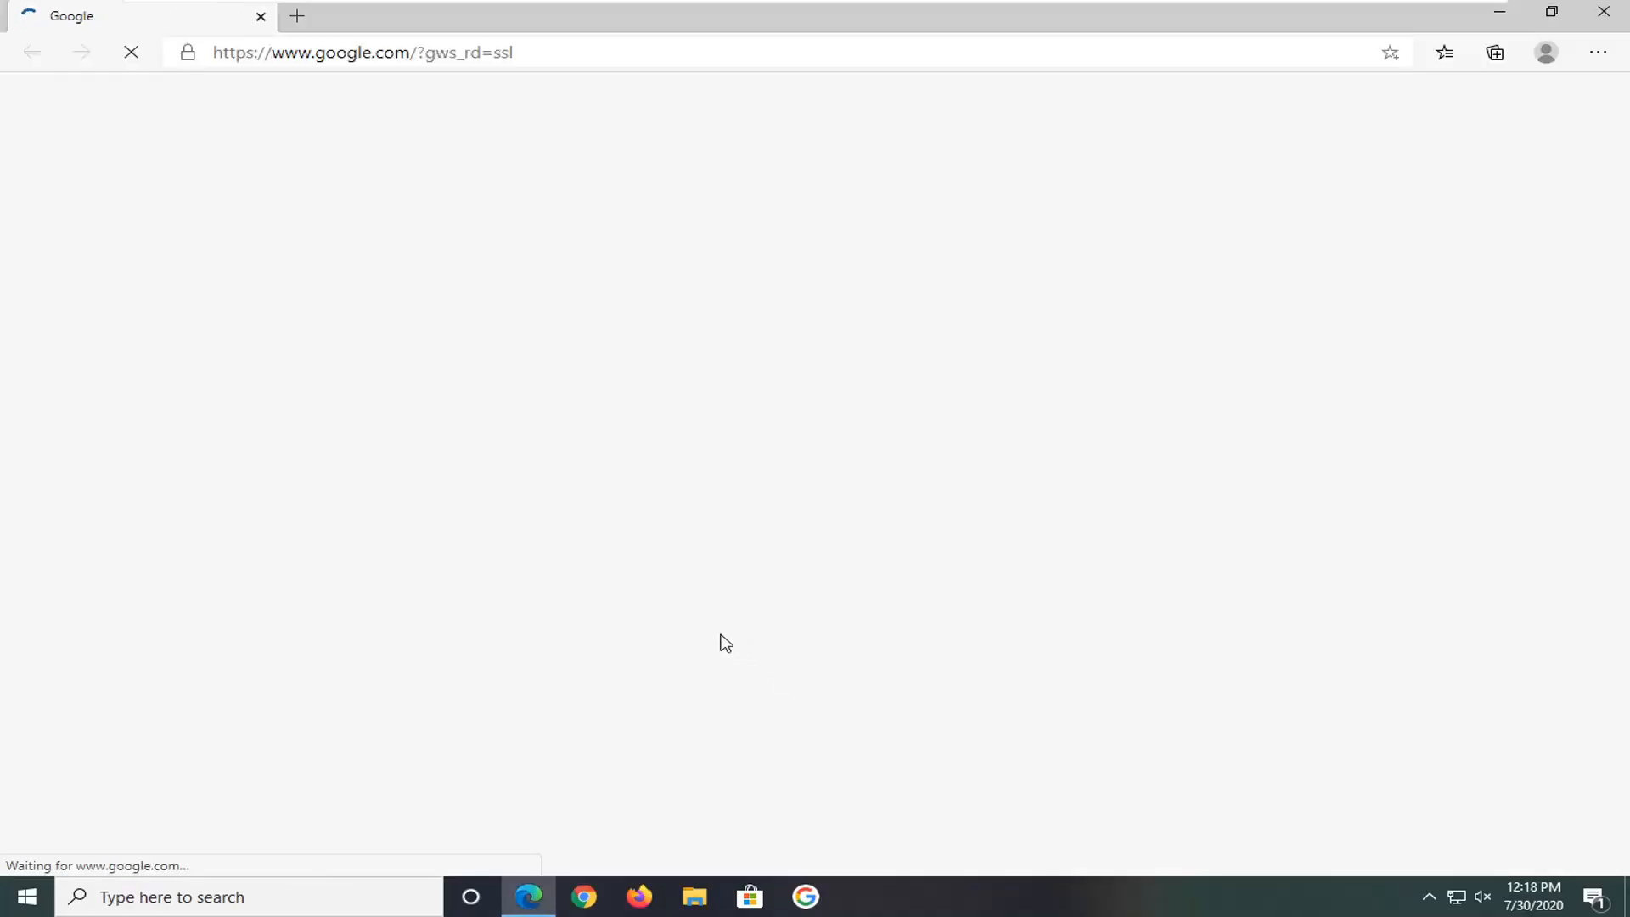